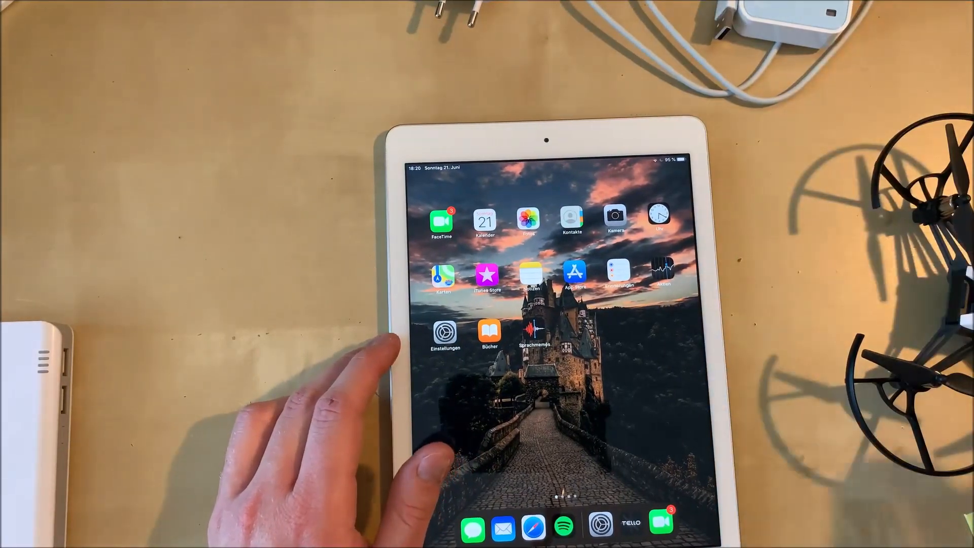
Step: Open iPad Settings (Einstellungen) to reach the WLAN network list
{"action": "left_click", "coordinate": [444, 329]}
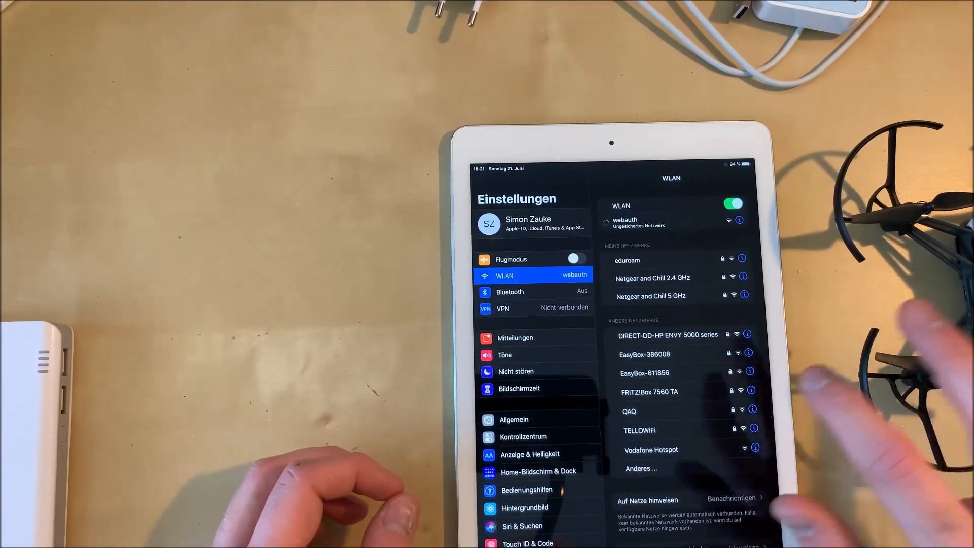
Step: Join the TELLOWiFi network with its password and confirm via Verbinden
{"action": "left_click", "coordinate": [640, 430]}
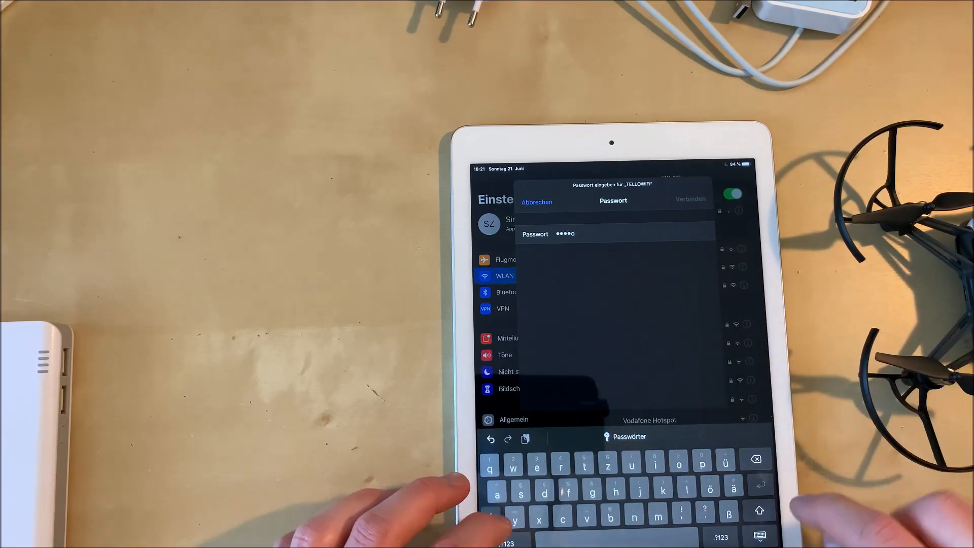
{"action": "type", "text": "f"}
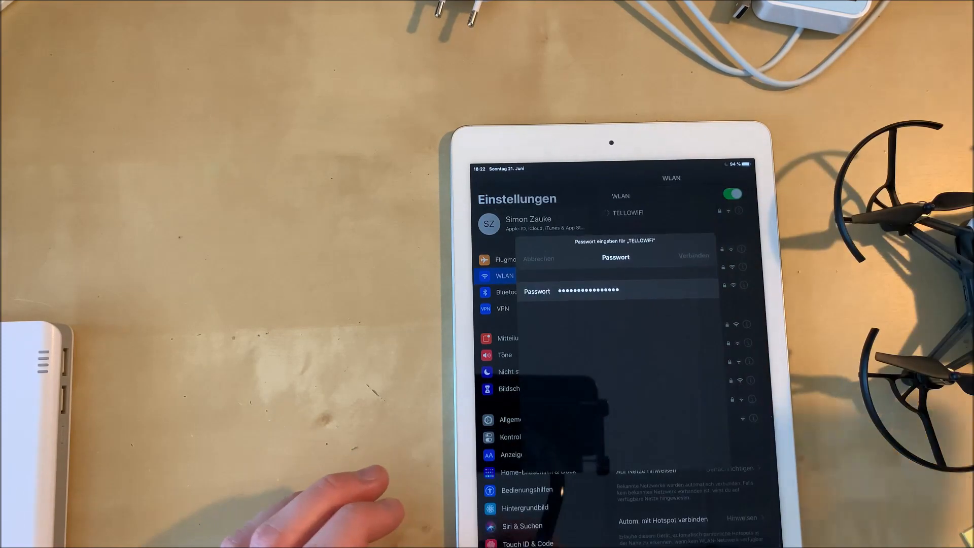
{"action": "left_click", "coordinate": [694, 256]}
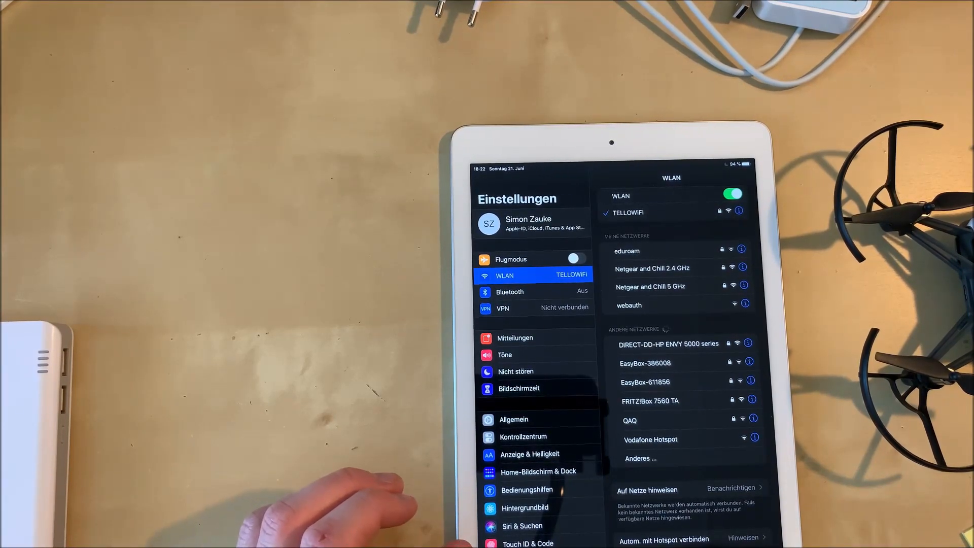
{"action": "scroll", "scroll_direction": "up", "scroll_amount": 3}
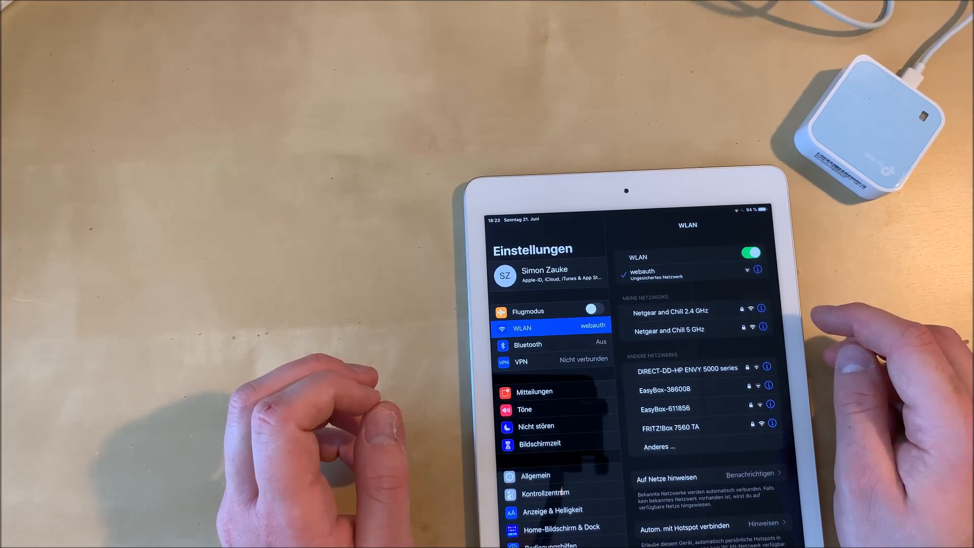
Step: Cycle WLAN off and on, then join the TP-Link_CD58 network
{"action": "left_click", "coordinate": [749, 252]}
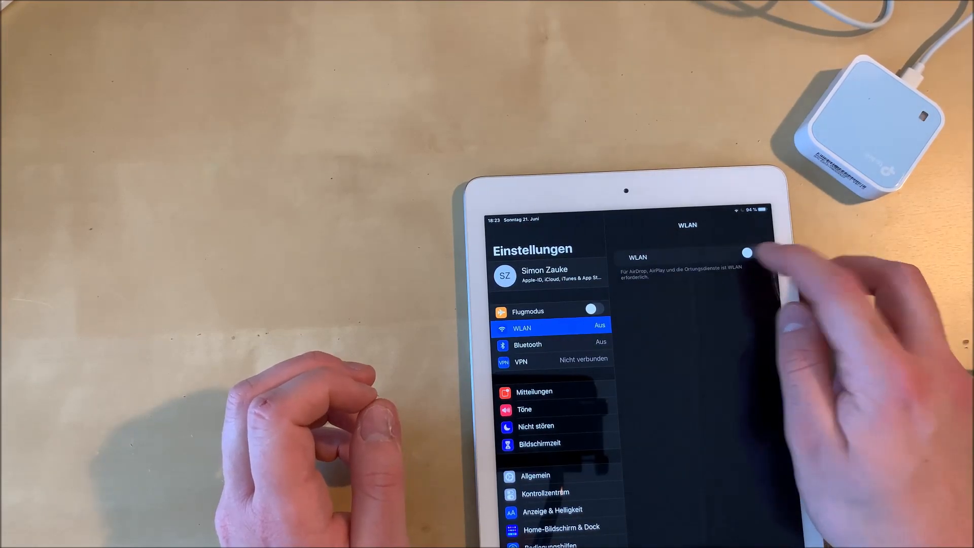
{"action": "left_click", "coordinate": [747, 252]}
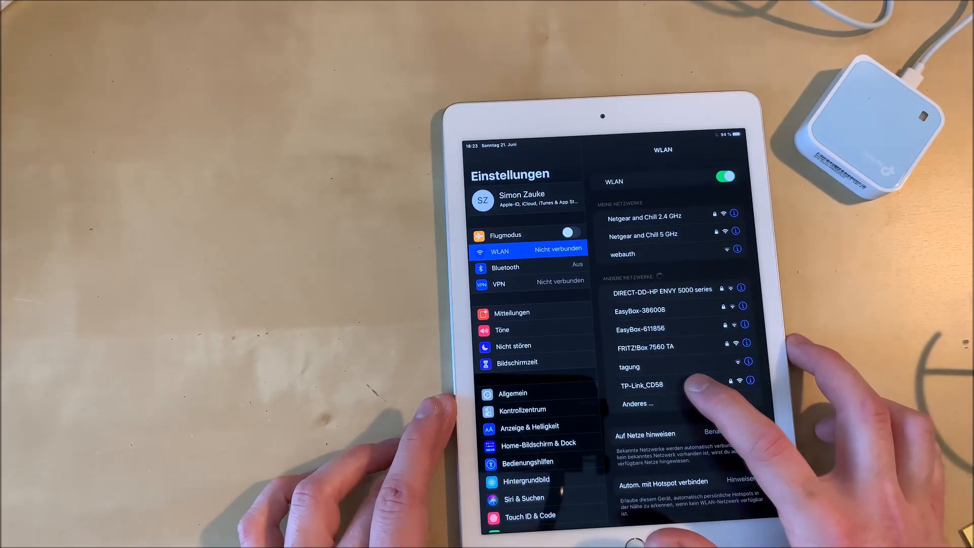
{"action": "left_click", "coordinate": [642, 385]}
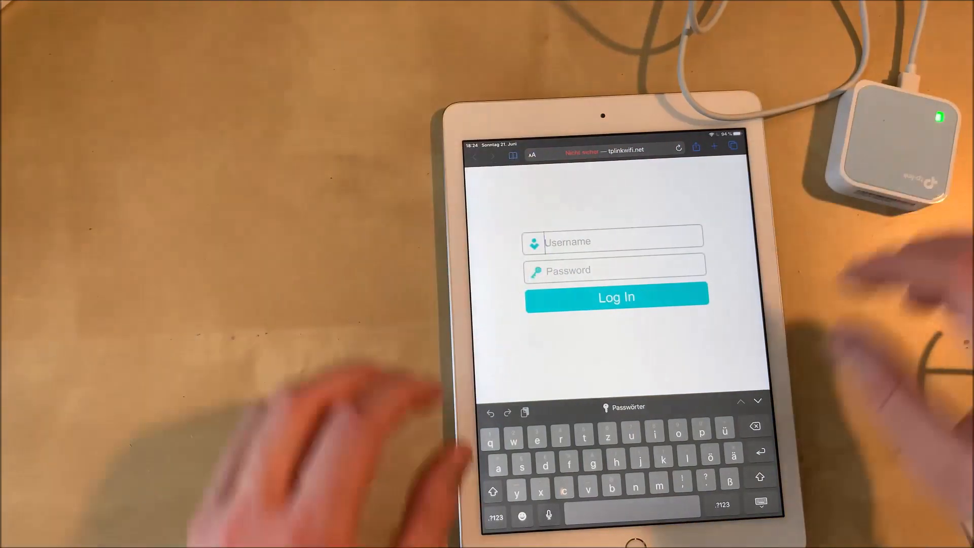
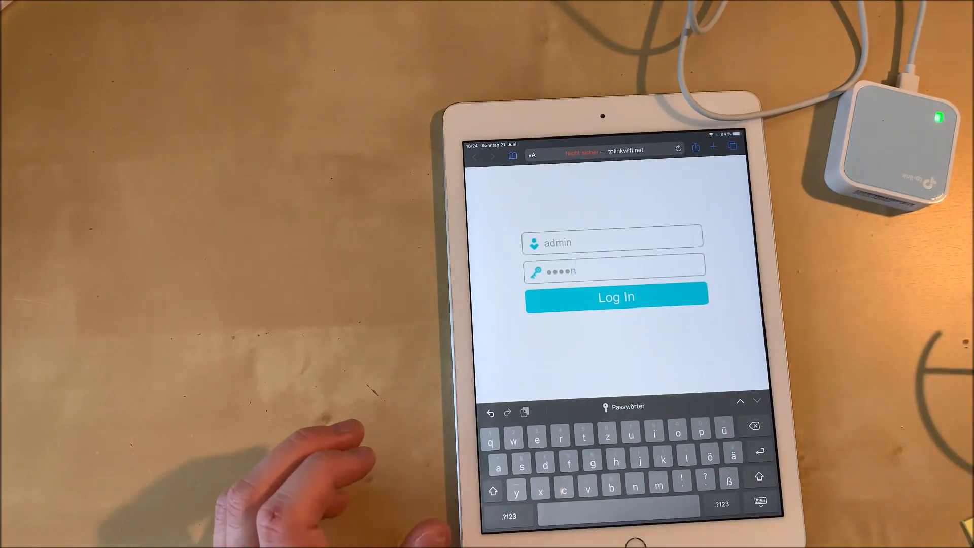
{"action": "left_click", "coordinate": [616, 298]}
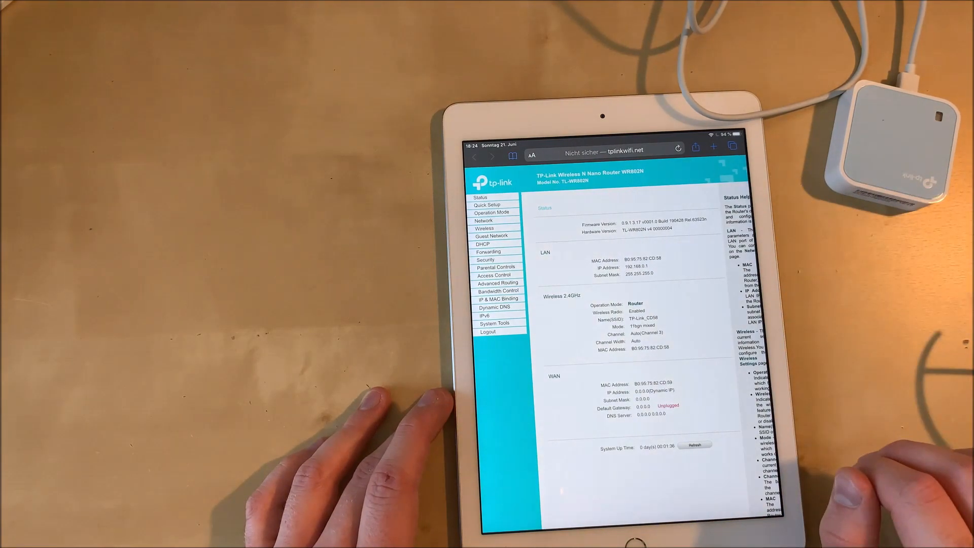
{"action": "mouse_move", "coordinate": [491, 199]}
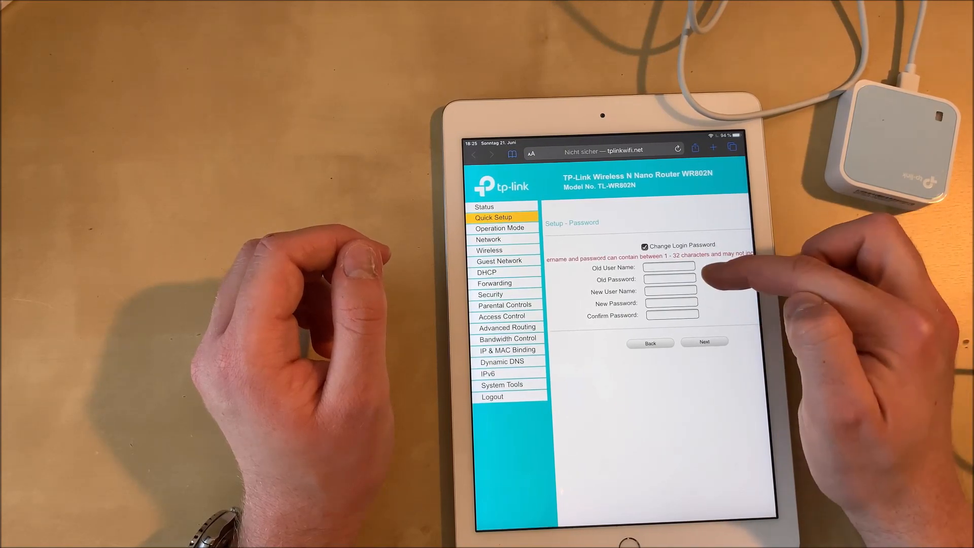
Step: Keep the existing login password and choose Range Extender as operation mode
{"action": "left_click", "coordinate": [644, 246]}
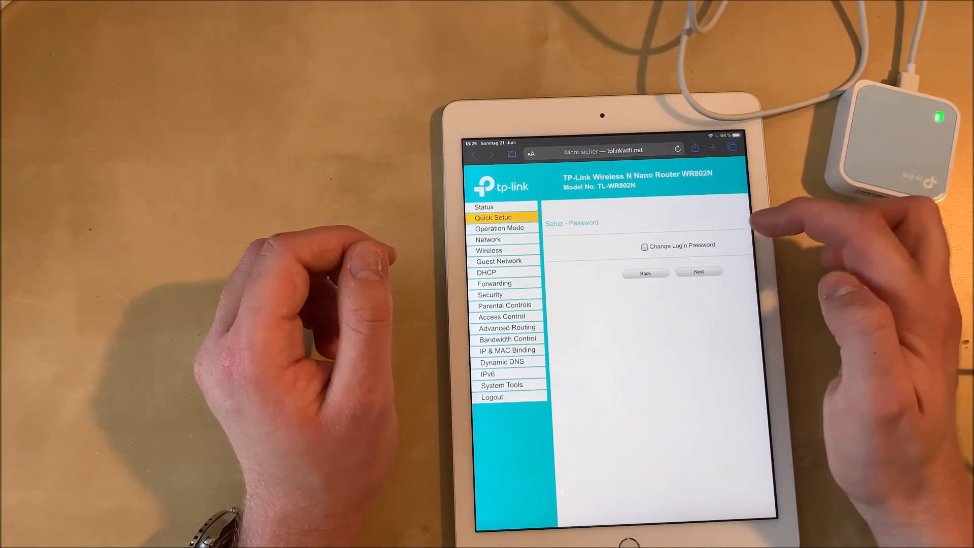
{"action": "left_click", "coordinate": [645, 272]}
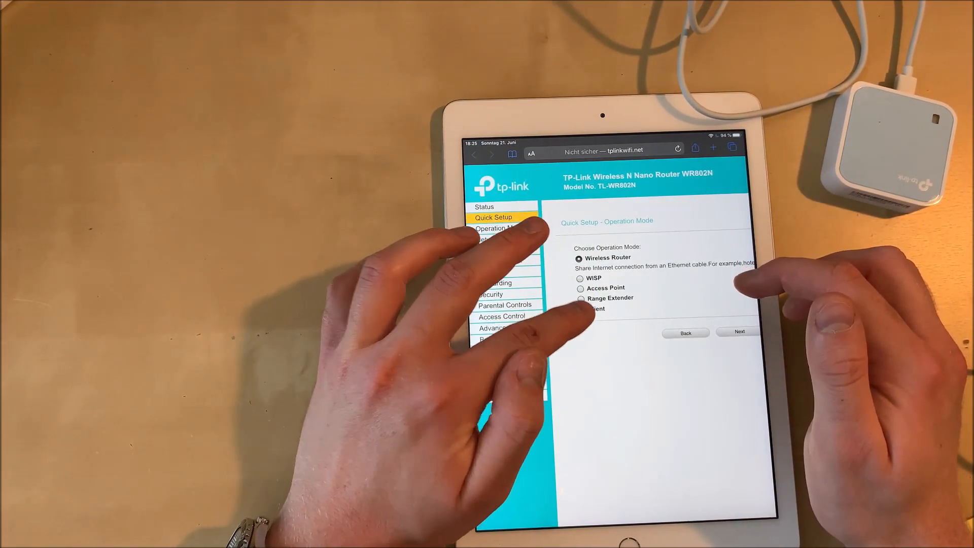
{"action": "left_click", "coordinate": [580, 287]}
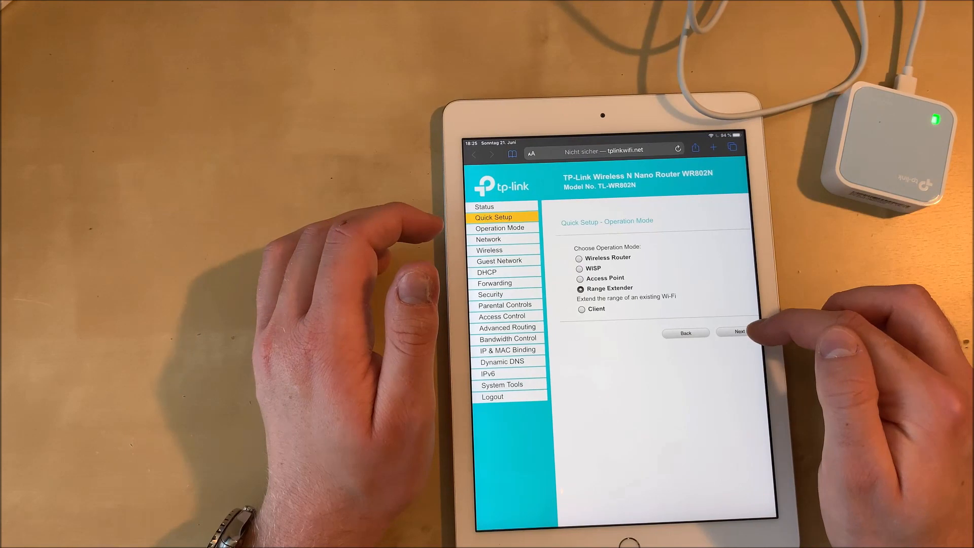
Step: Scan and refresh the AP list until TELLOWiFi appears, then select it as root network
{"action": "left_click", "coordinate": [739, 332]}
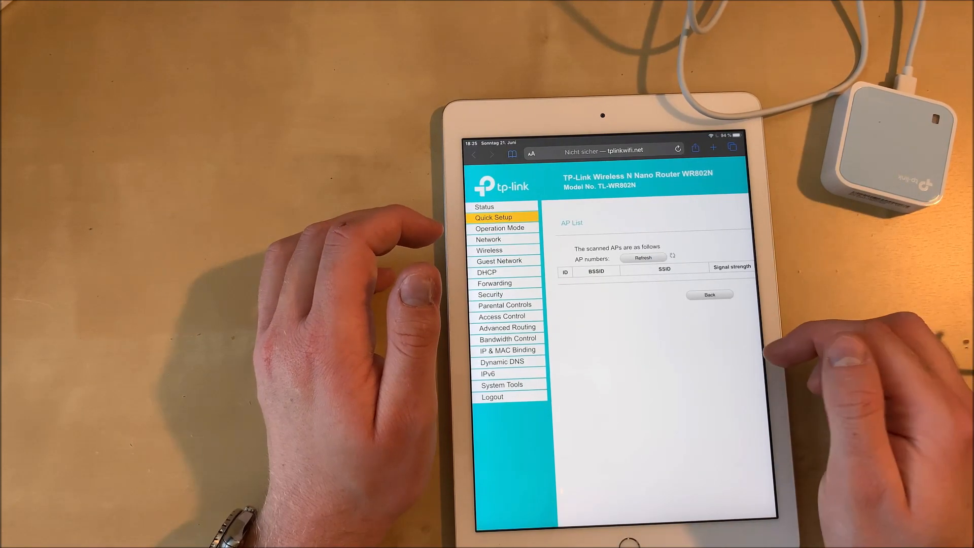
{"action": "left_click", "coordinate": [643, 256]}
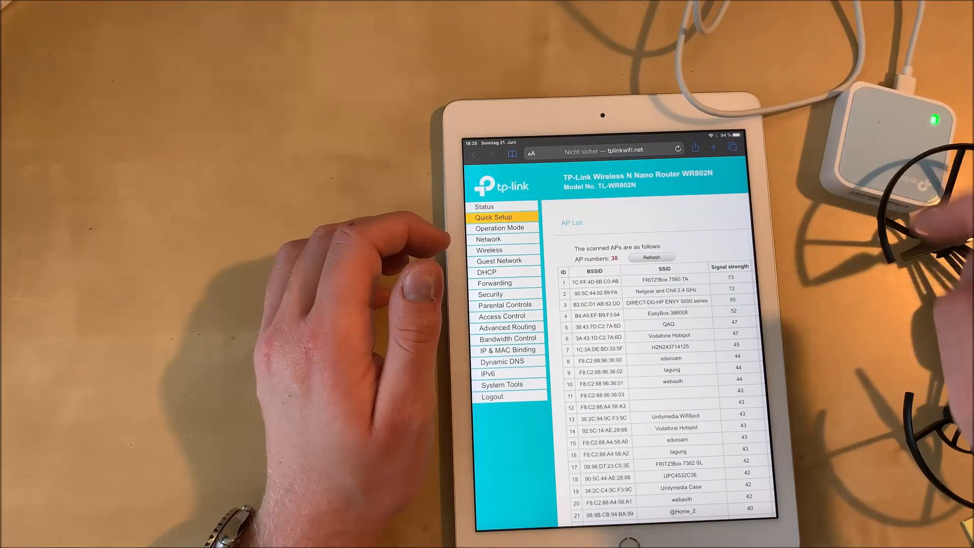
{"action": "left_click", "coordinate": [650, 256]}
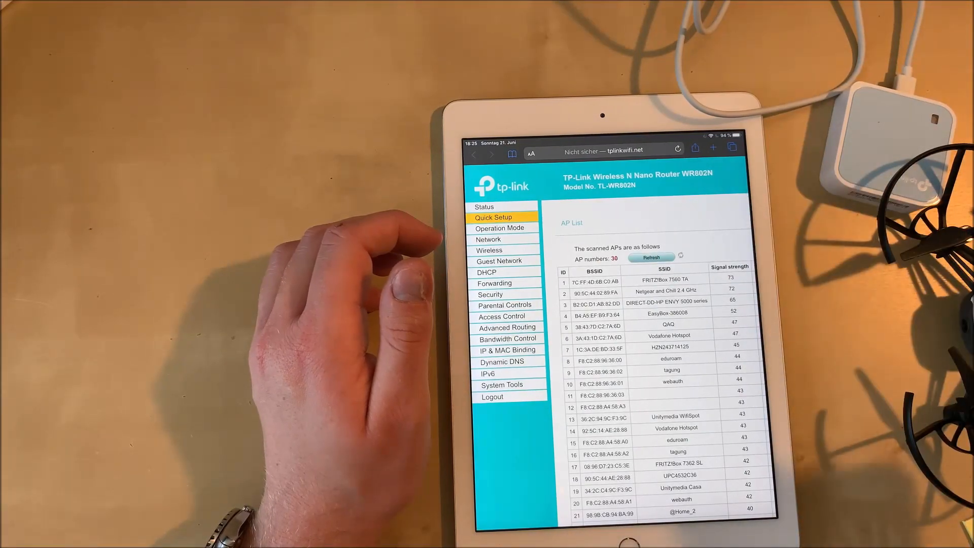
{"action": "left_click", "coordinate": [650, 257]}
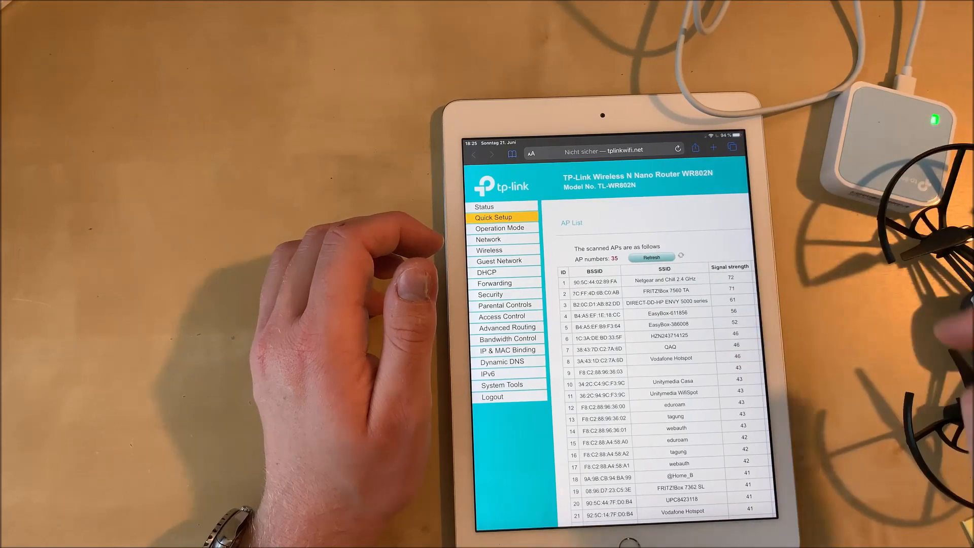
{"action": "left_click", "coordinate": [650, 257]}
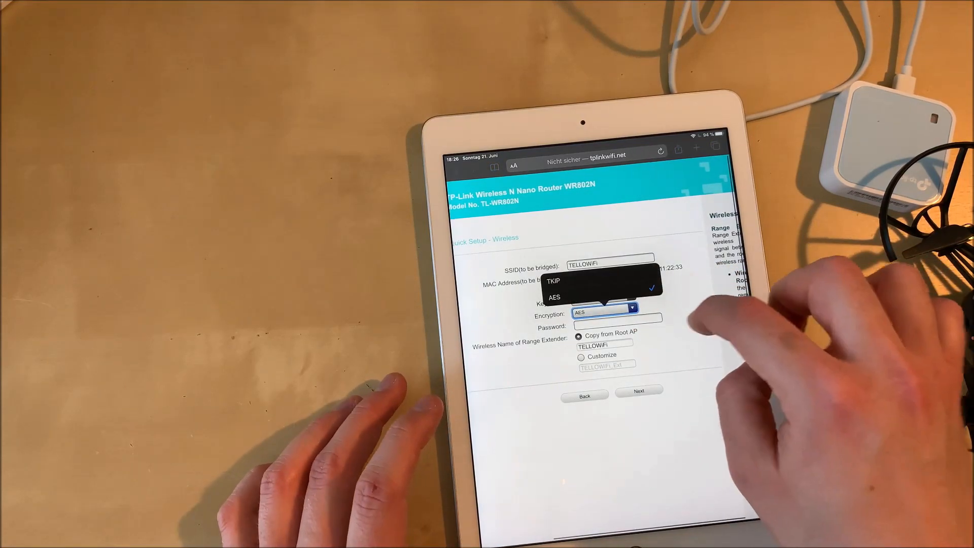
Step: Enter the TELLOWiFi password, keep Copy from Root AP checked, and continue
{"action": "left_click", "coordinate": [615, 323]}
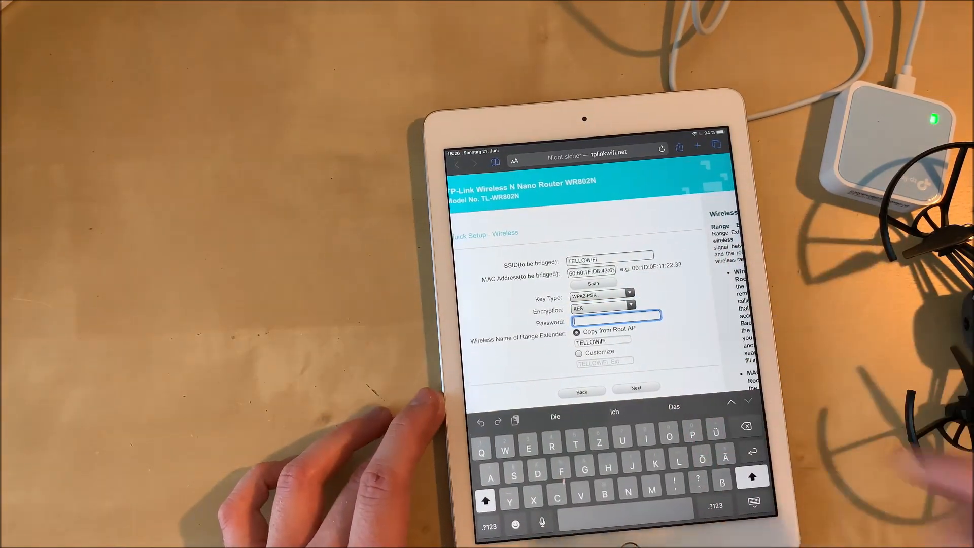
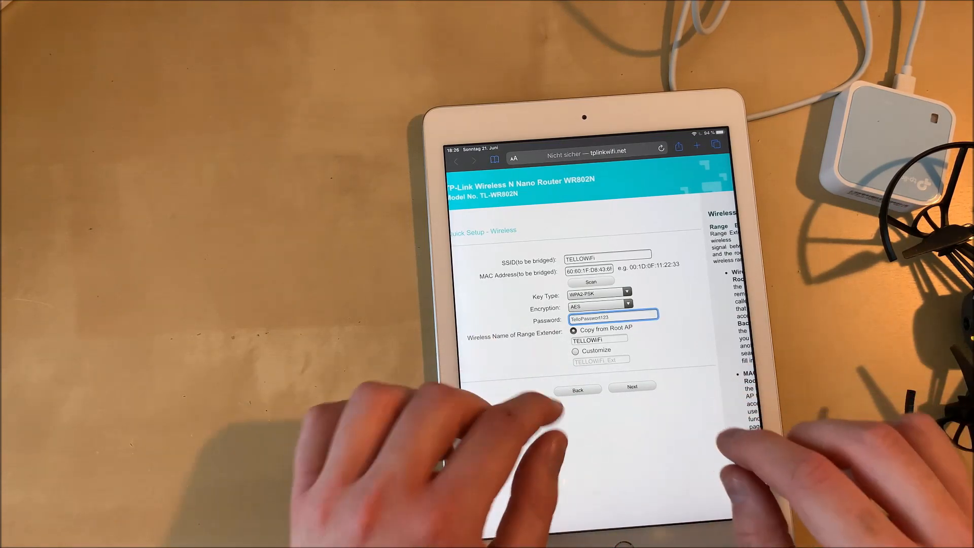
{"action": "left_click", "coordinate": [575, 351]}
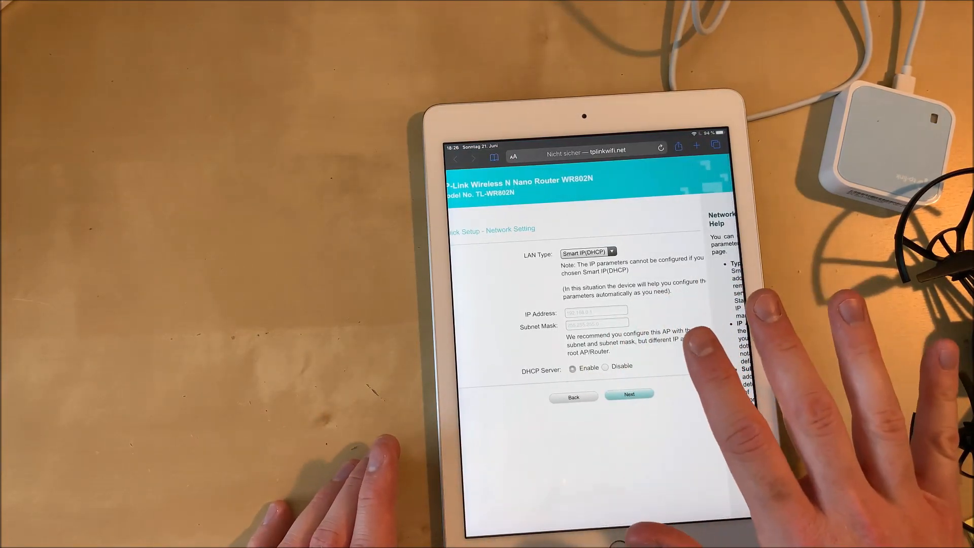
Step: Accept Smart IP (DHCP) with DHCP Server enabled and continue setup
{"action": "left_click", "coordinate": [629, 395]}
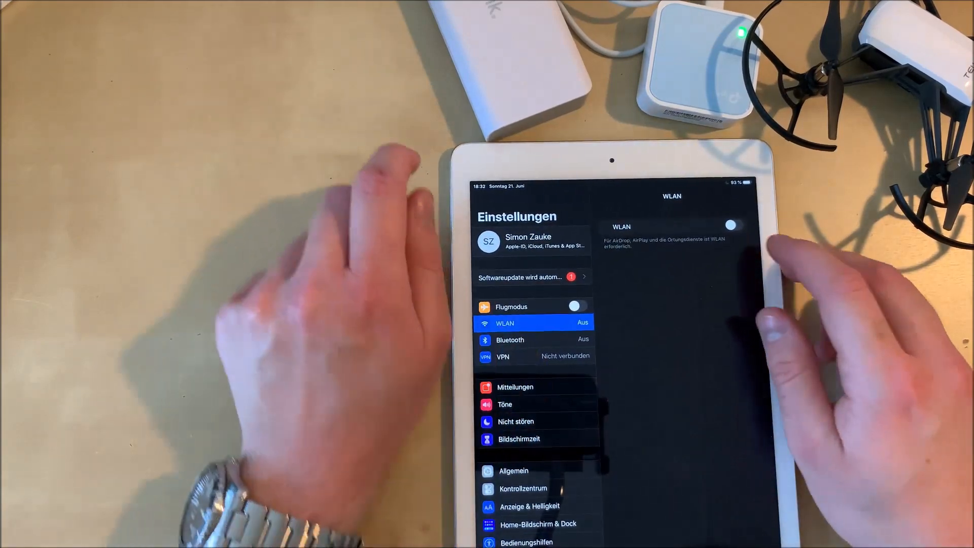
Step: Turn WLAN on and select TELLOWiFi_Ext from Other Networks
{"action": "left_click", "coordinate": [733, 225]}
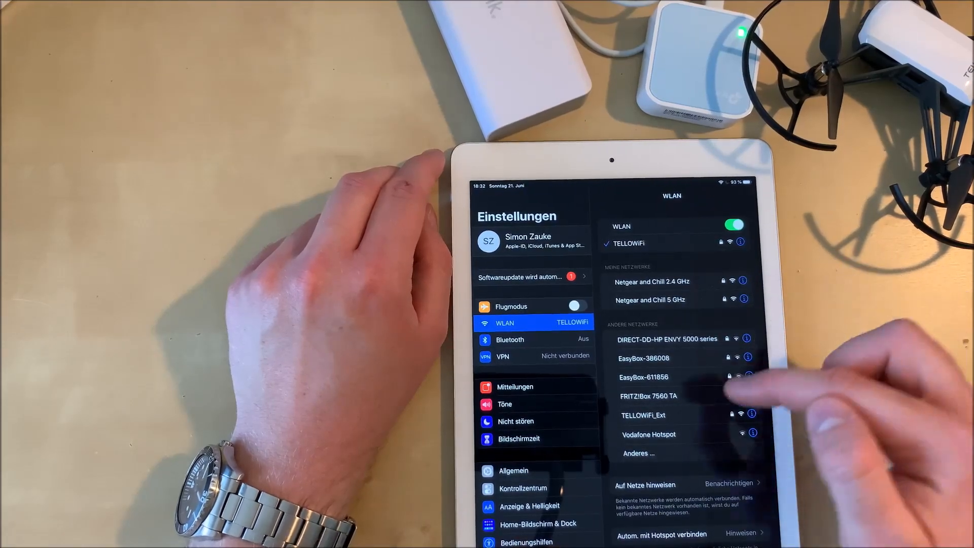
{"action": "left_click", "coordinate": [643, 415]}
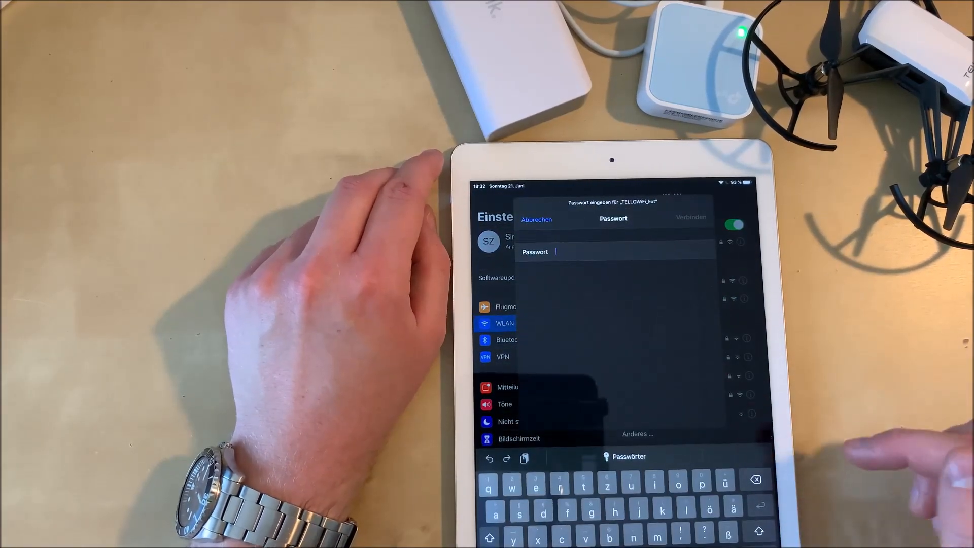
Step: Enter the TELLOWiFi_Ext password and confirm via Verbinden to connect
{"action": "type", "text": "T"}
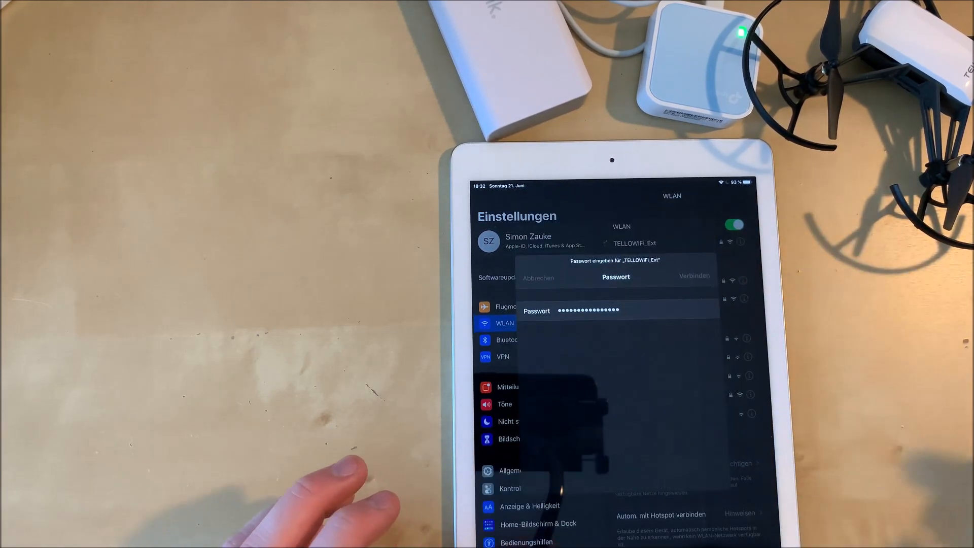
{"action": "left_click", "coordinate": [694, 275]}
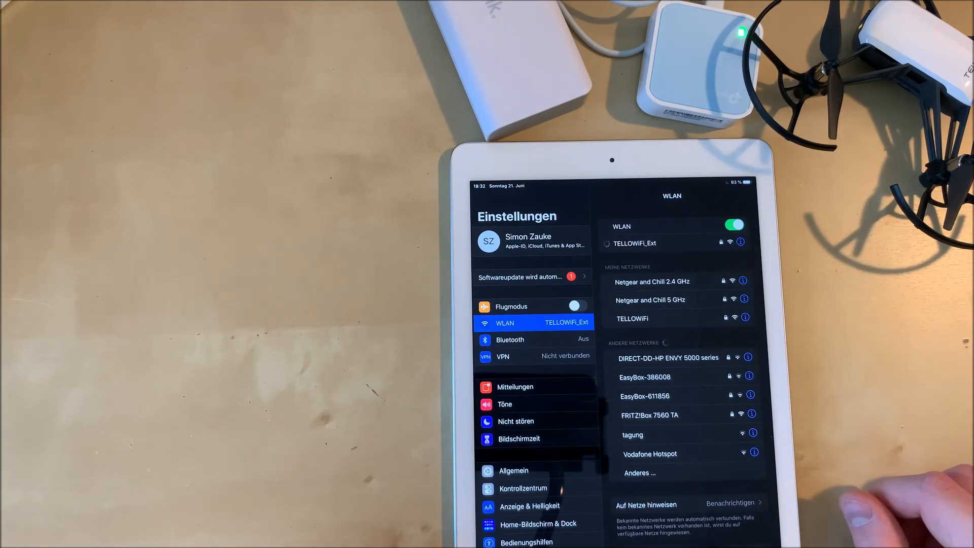